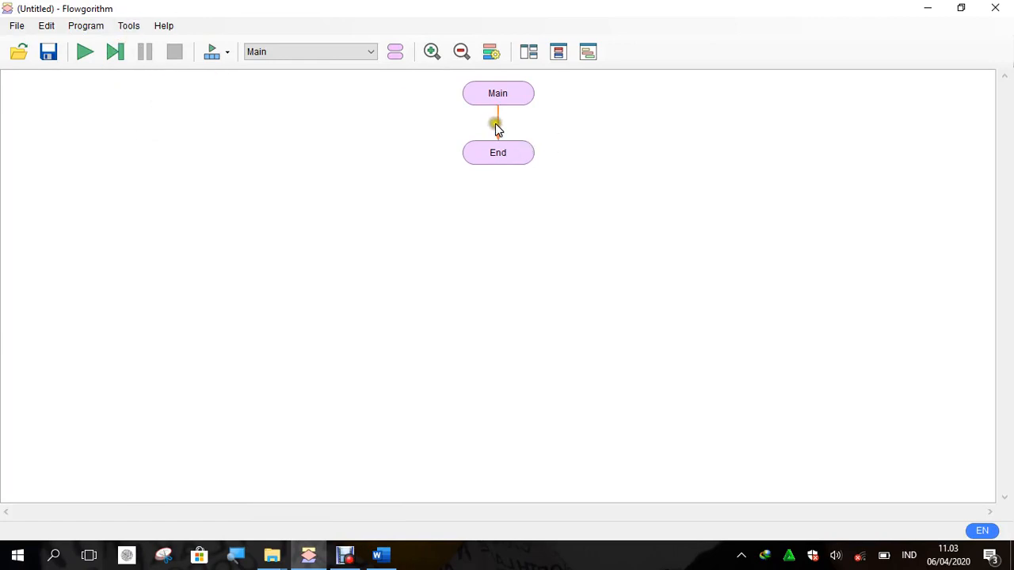
# Insert a Declare statement after Main and enter variable name i as Integer
pyautogui.click(498, 123)
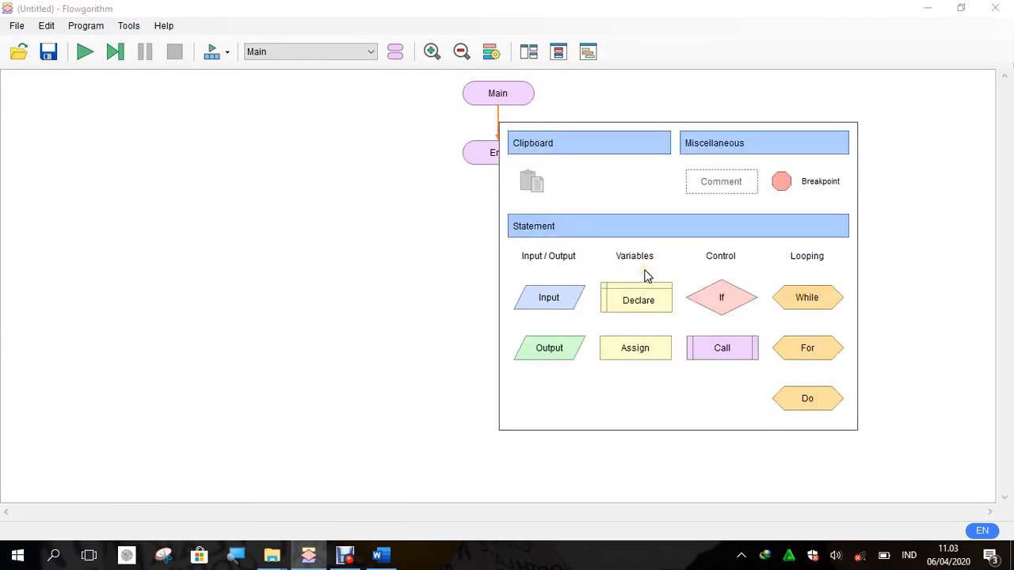
pyautogui.click(637, 298)
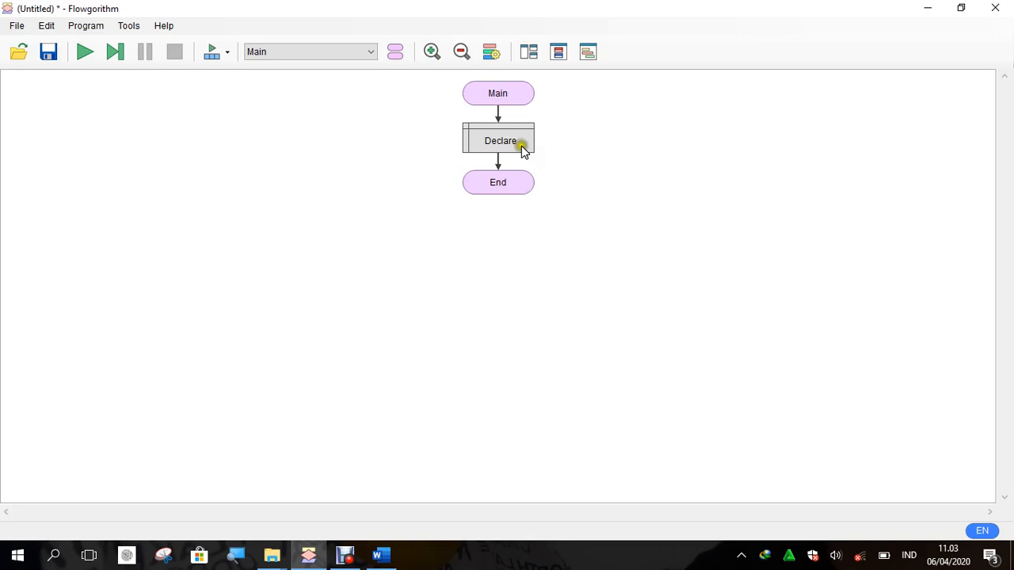
pyautogui.doubleClick(498, 139)
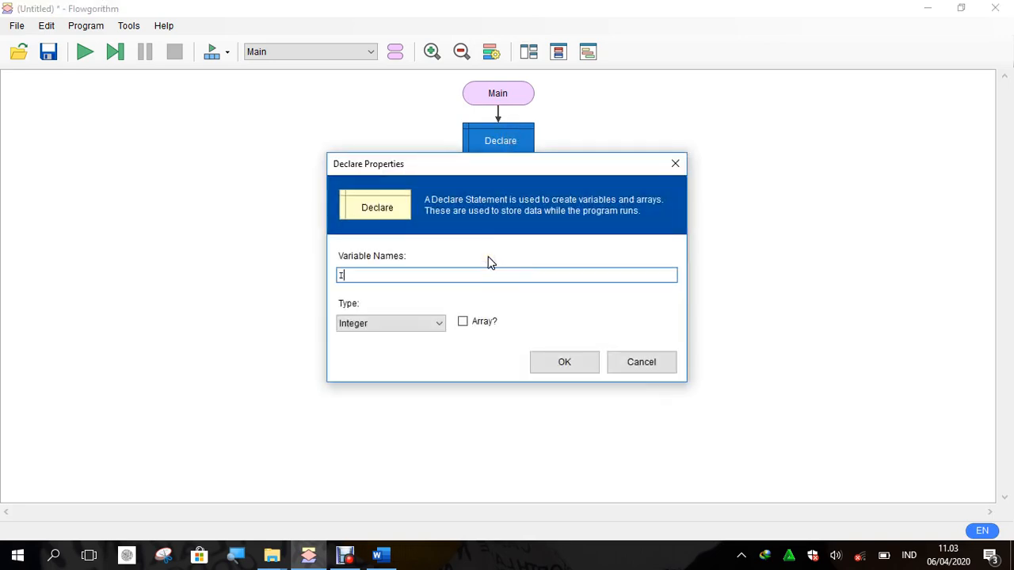
pyautogui.write('i')
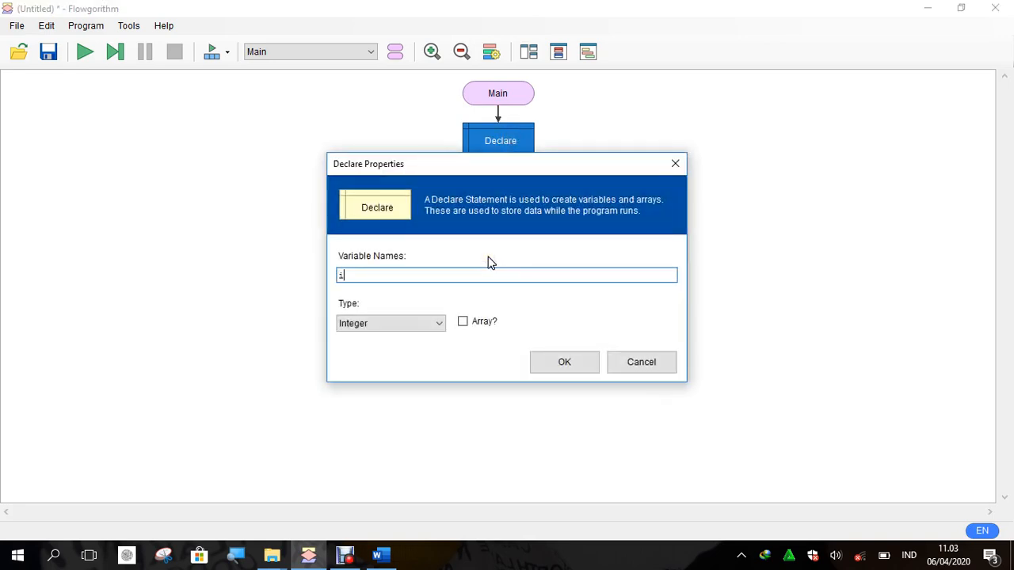
# Confirm Integer i, then declare a second Integer variable n below it
pyautogui.click(564, 361)
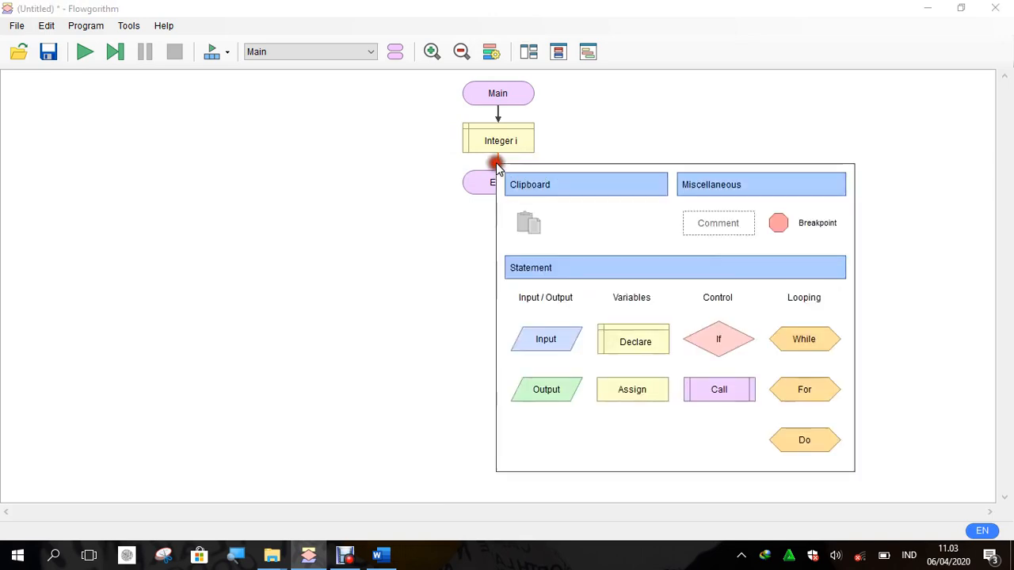
pyautogui.click(632, 343)
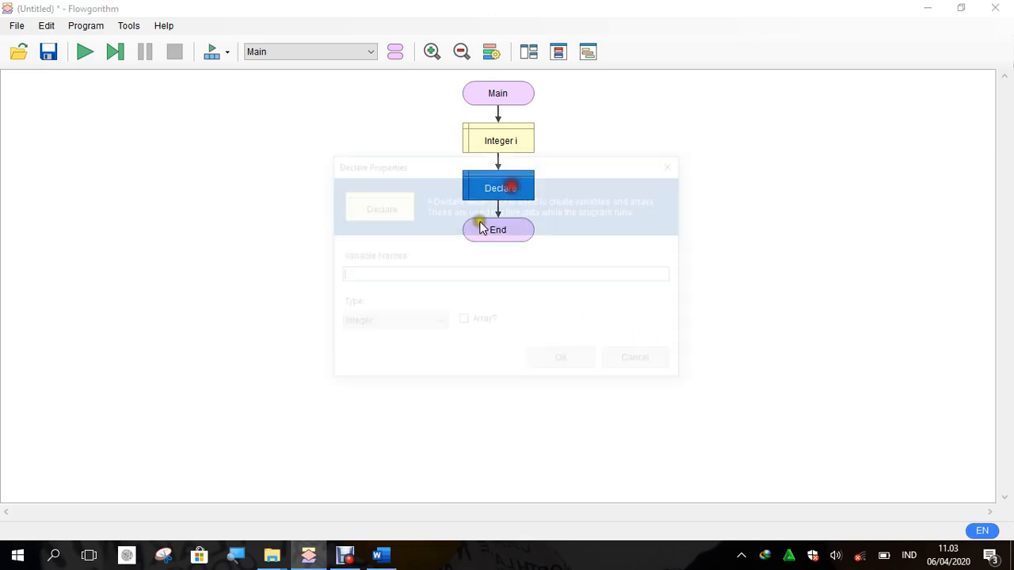
pyautogui.write('n')
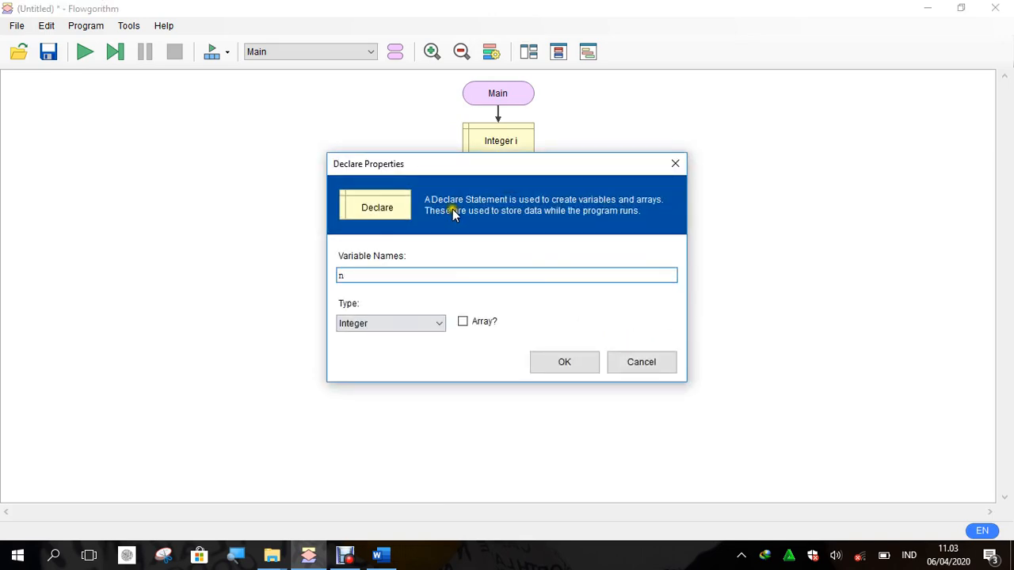
pyautogui.click(563, 361)
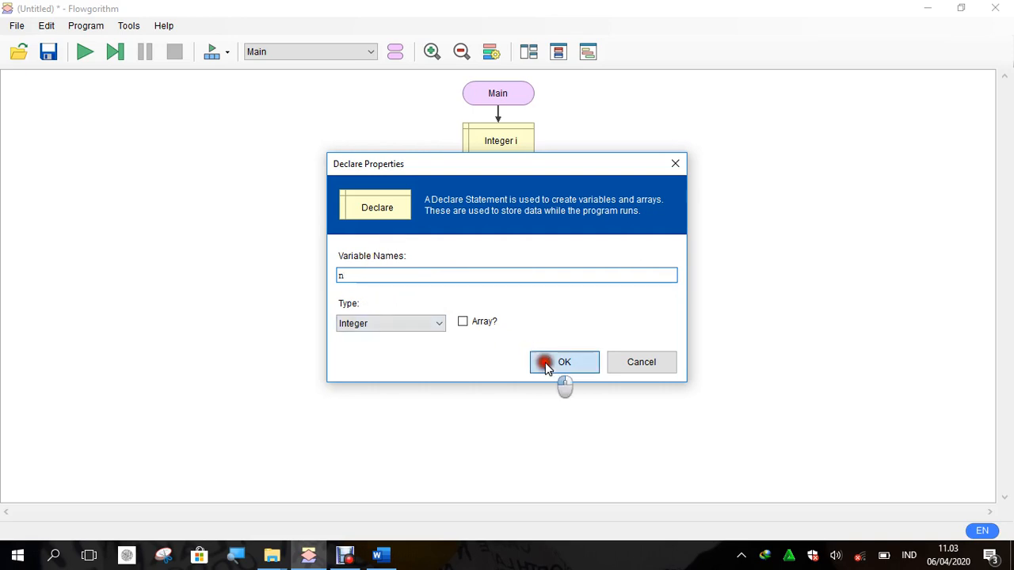
pyautogui.click(564, 361)
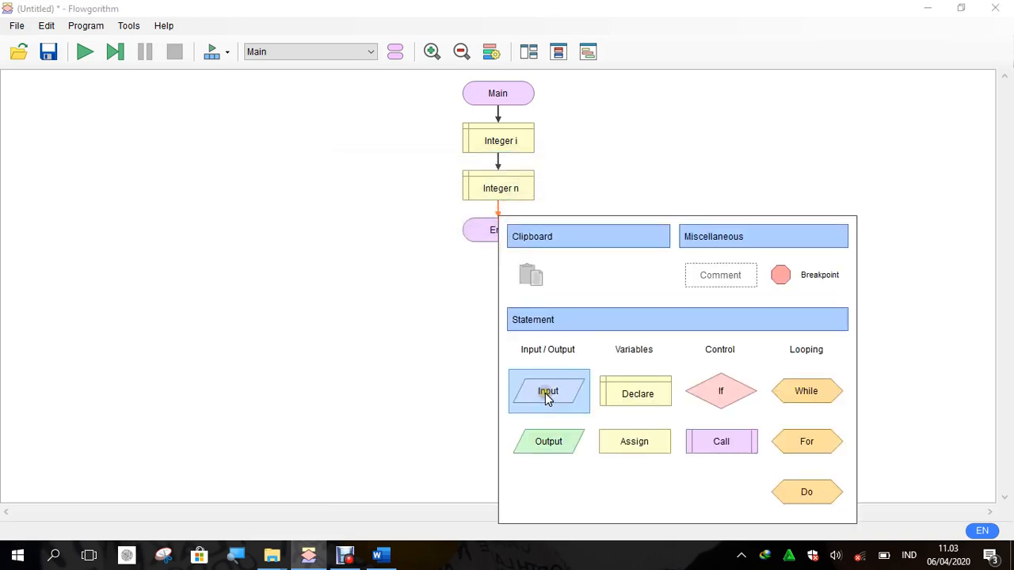
# Add an Output of "Input number (n): " with New Line unticked
pyautogui.click(548, 441)
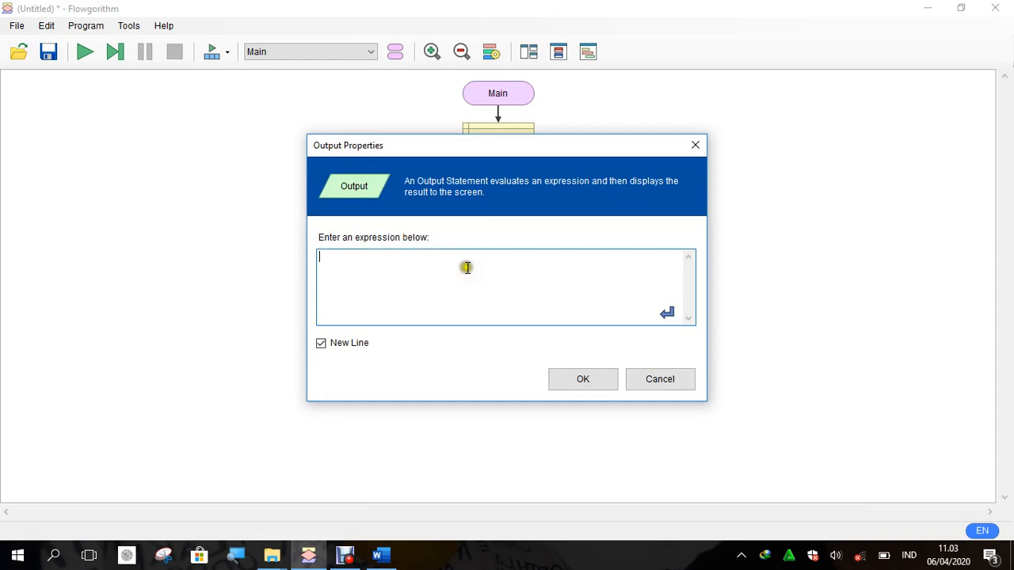
pyautogui.click(320, 342)
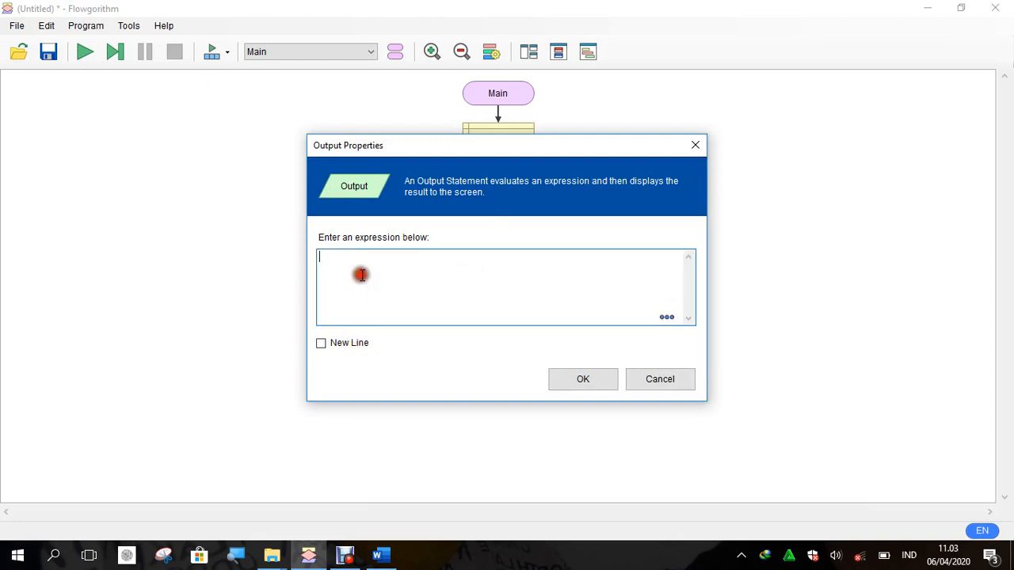
pyautogui.write('" Input')
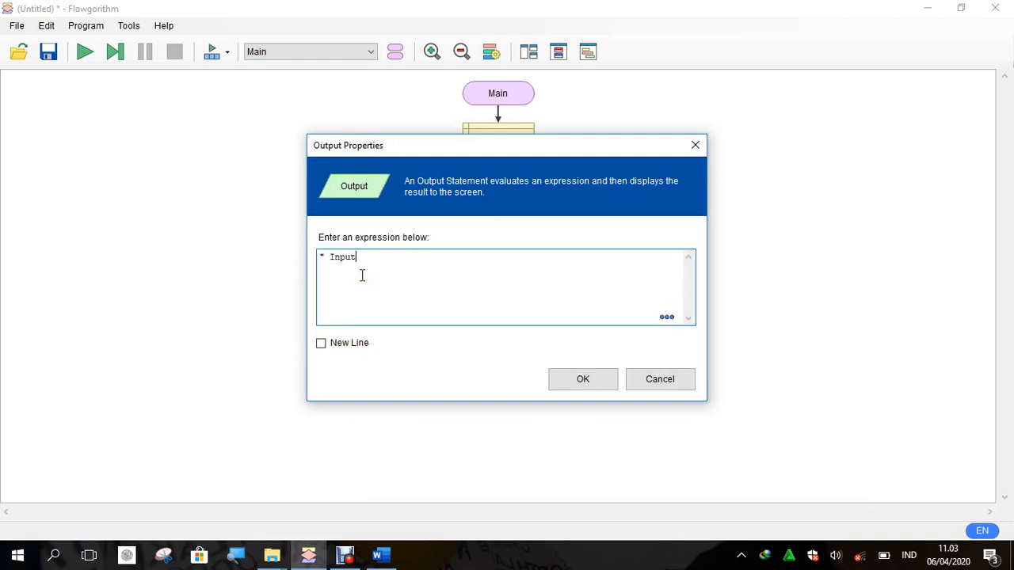
pyautogui.write('number (')
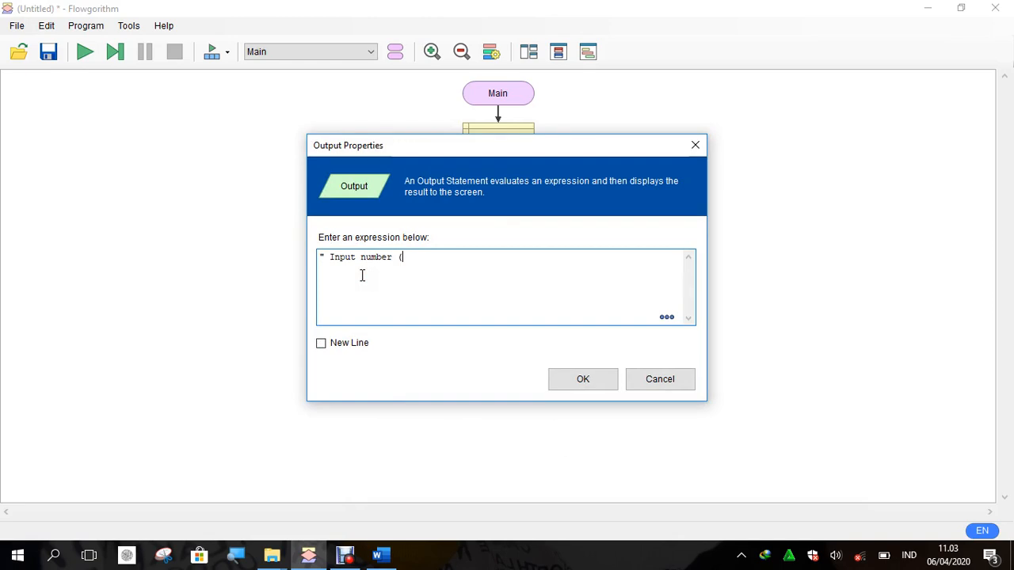
pyautogui.write('n):')
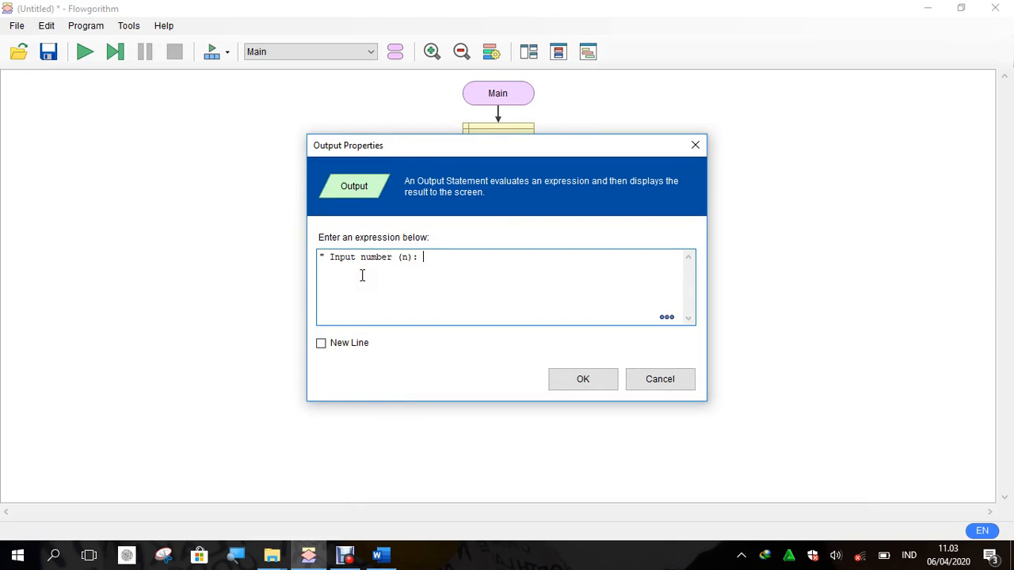
pyautogui.click(583, 378)
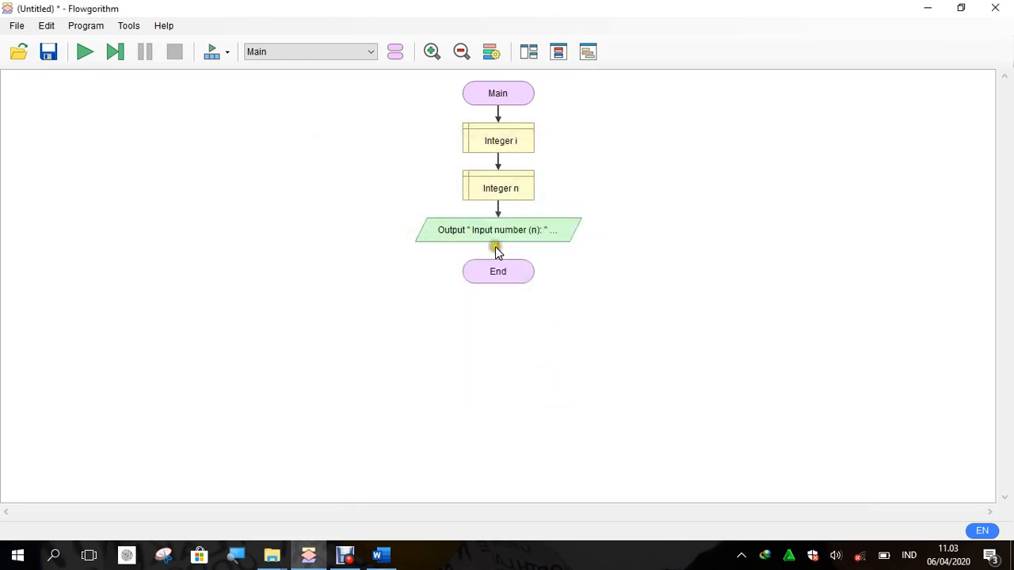
# Add an Input statement below the prompt that reads the value into n
pyautogui.click(497, 247)
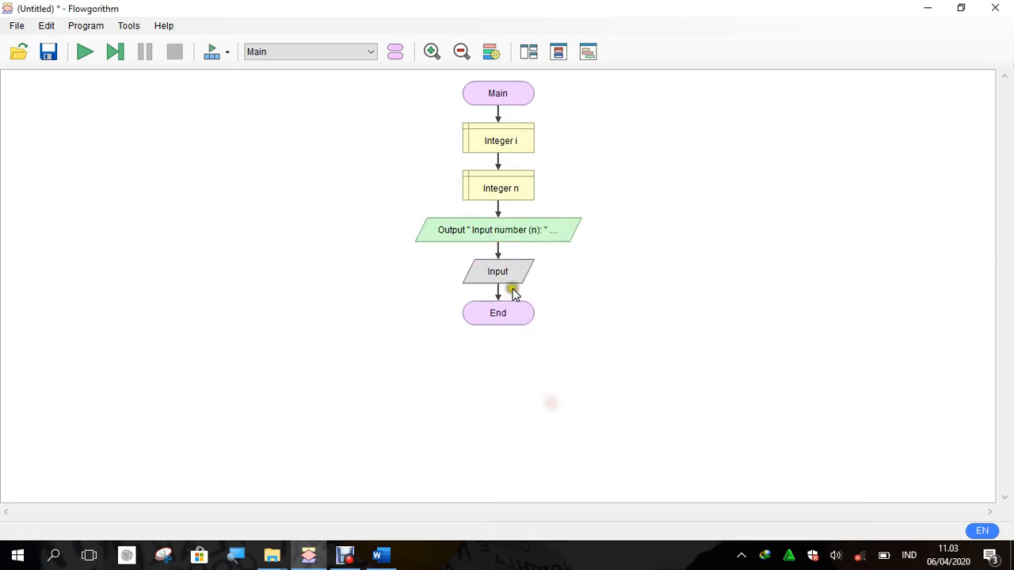
pyautogui.doubleClick(497, 271)
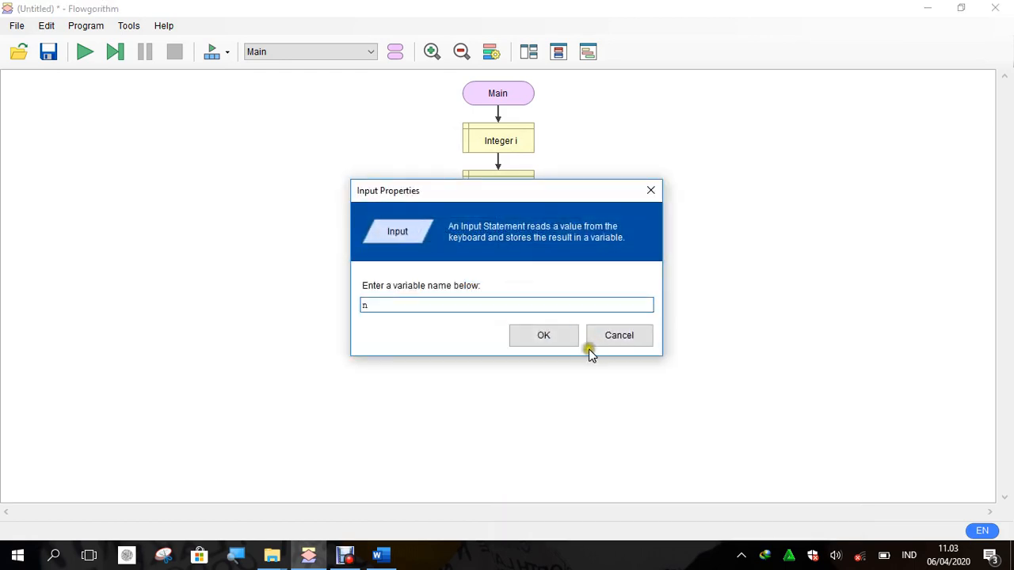
pyautogui.click(543, 335)
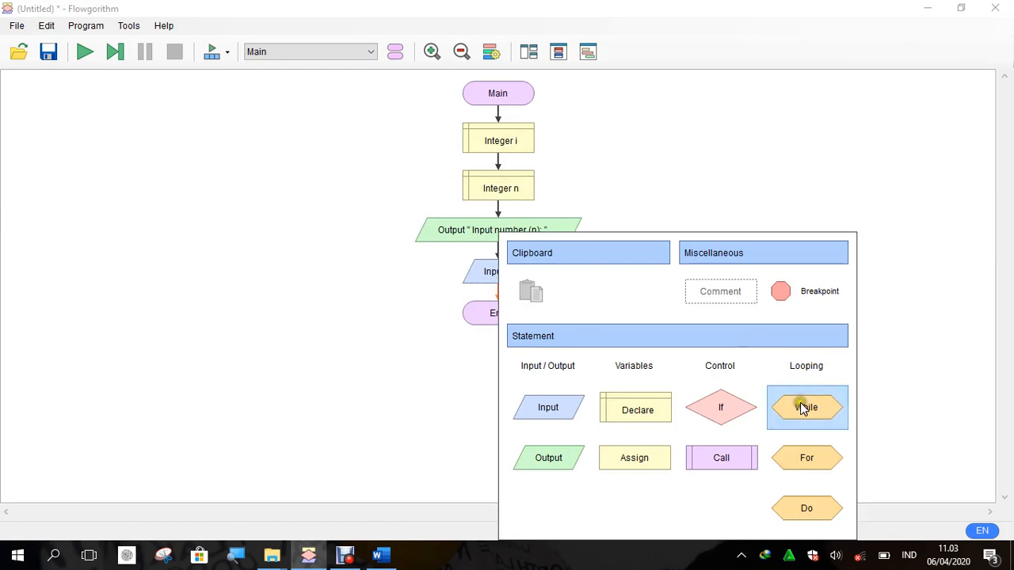
# Insert a While loop below Input n and bring up its condition properties
pyautogui.click(806, 408)
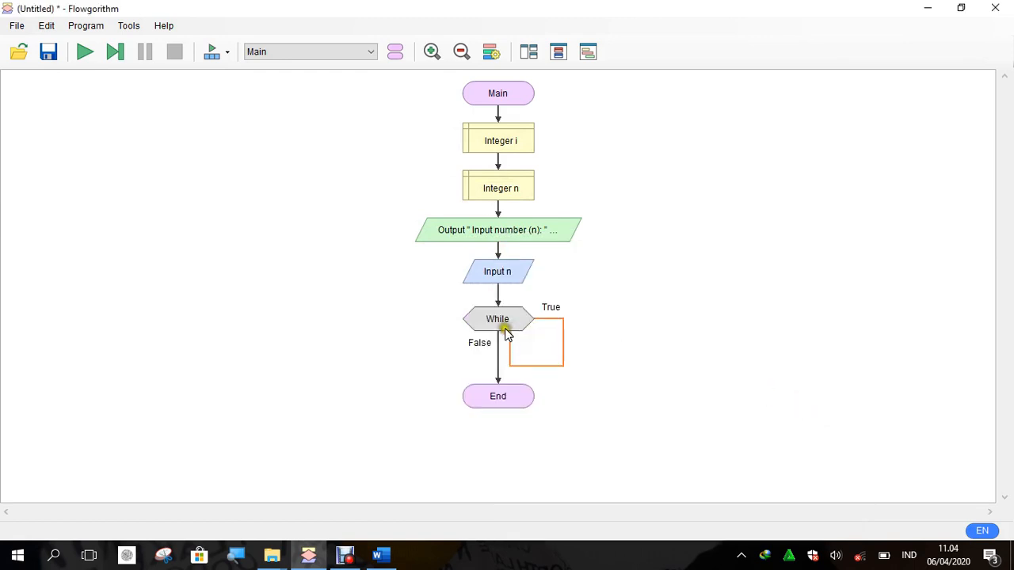
pyautogui.doubleClick(497, 318)
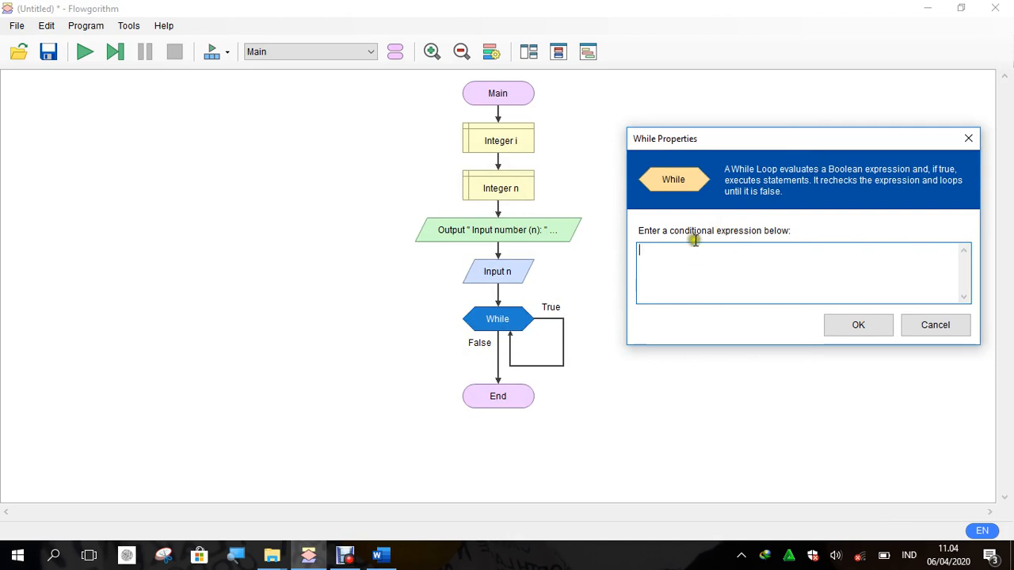
pyautogui.moveTo(497, 272)
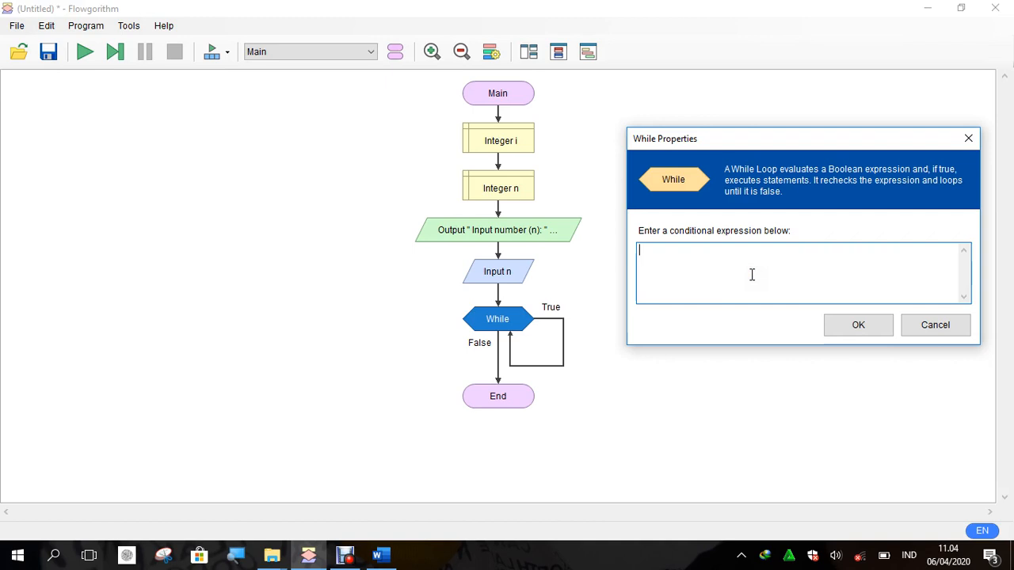
pyautogui.moveTo(752, 272)
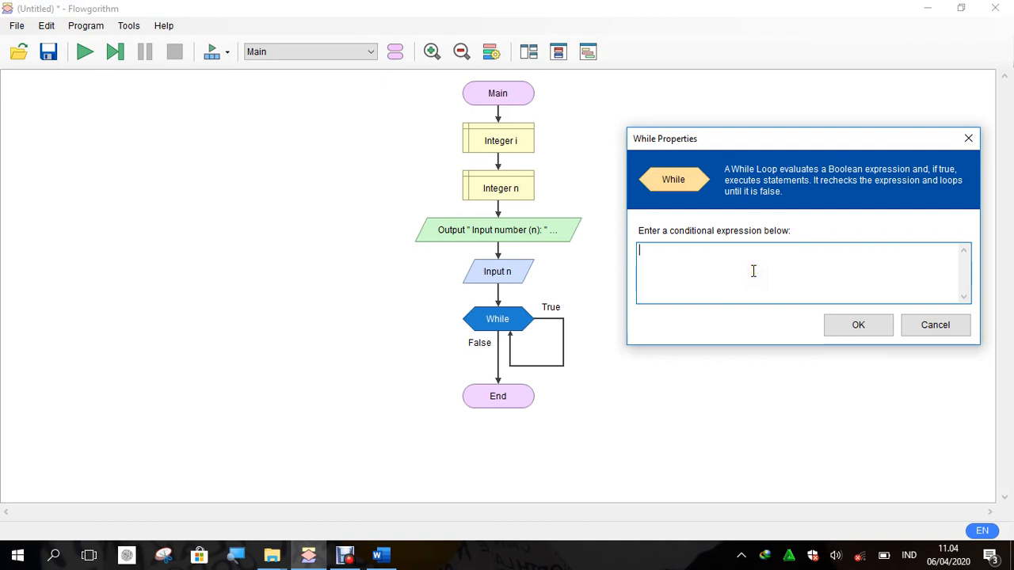
# Set the While loop's condition to i<n and confirm it
pyautogui.write('i')
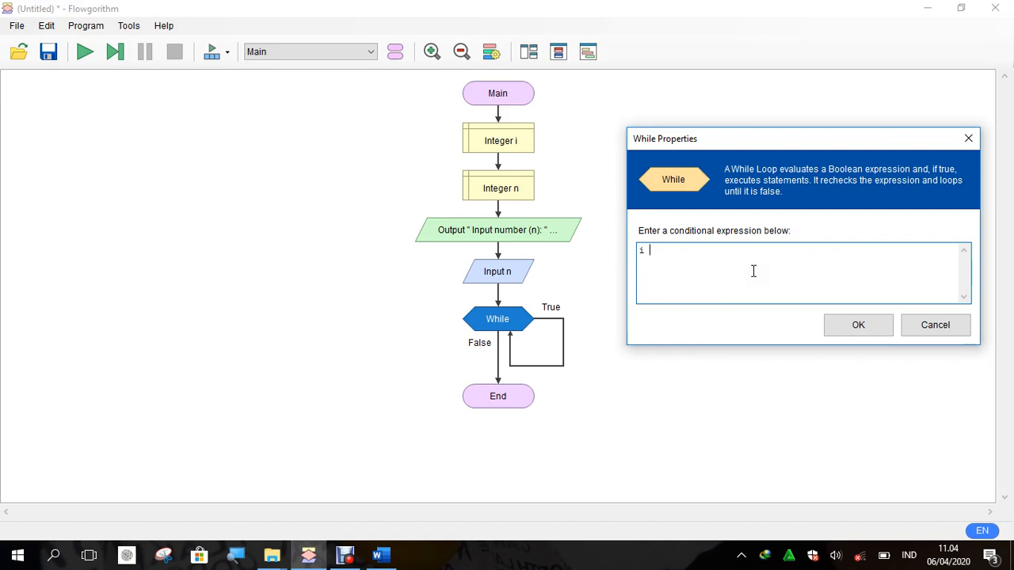
pyautogui.write('<')
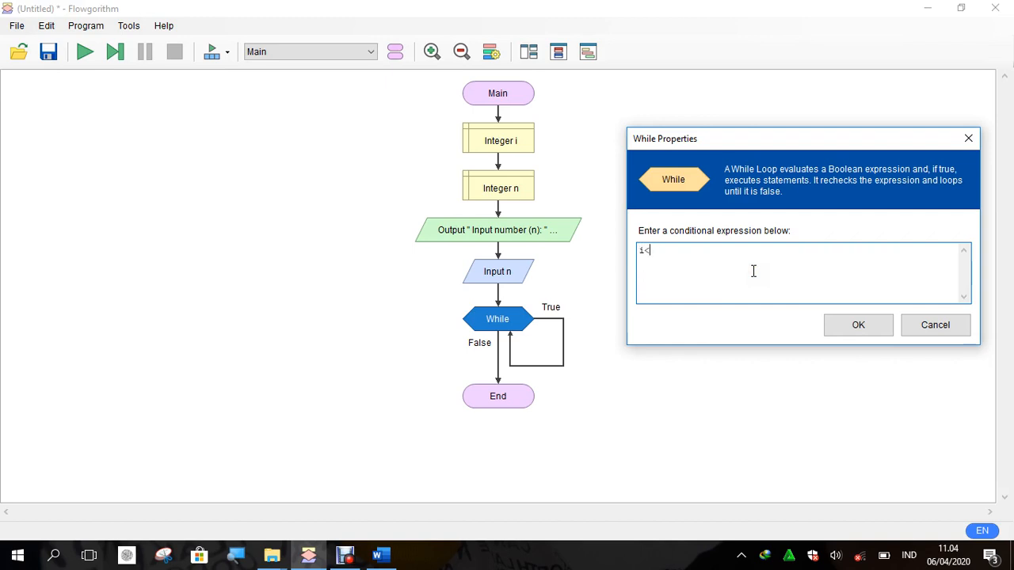
pyautogui.write('n')
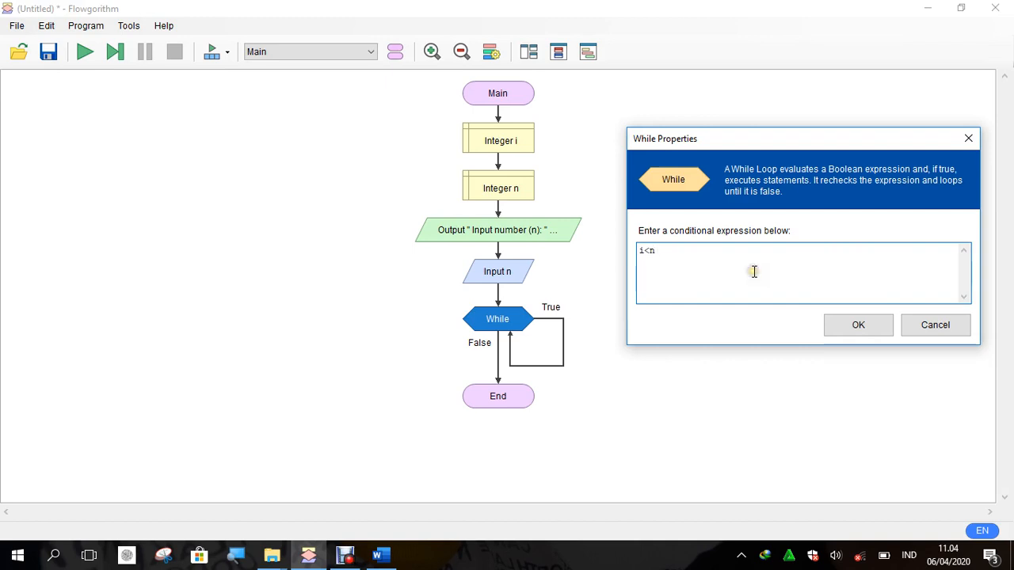
pyautogui.click(859, 324)
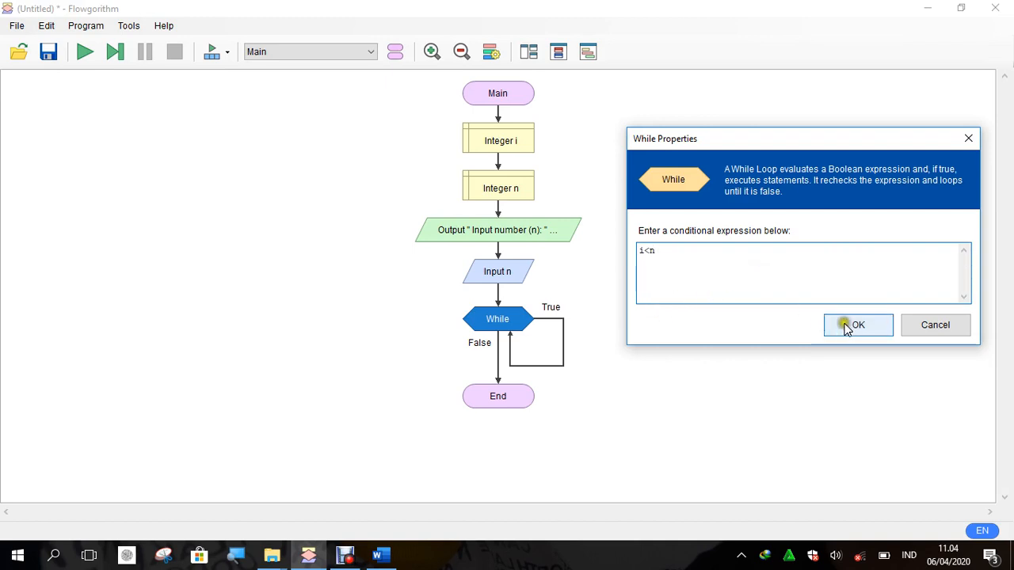
# Insert an Assign step i = 0 between Input n and the While loop
pyautogui.click(857, 325)
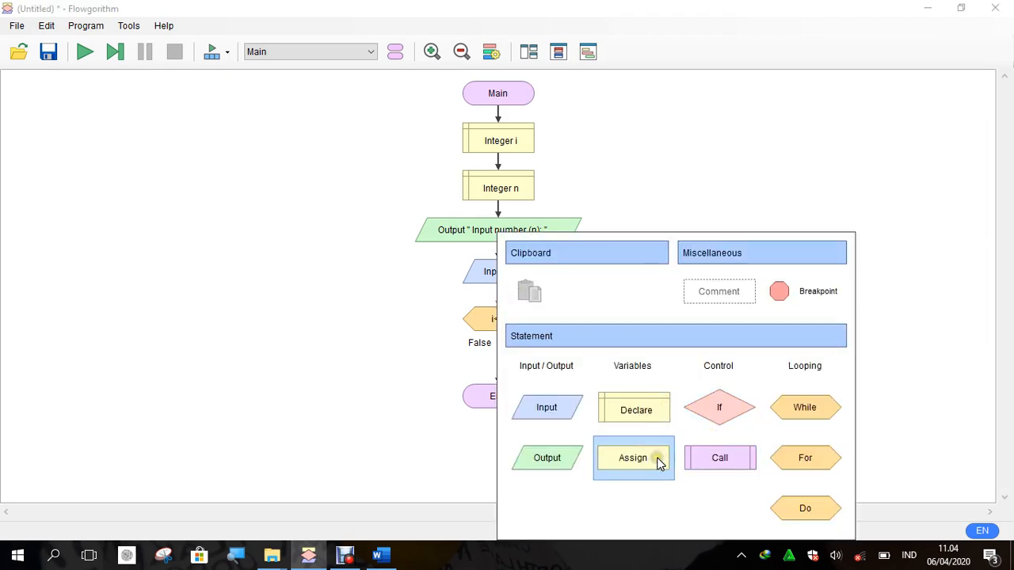
pyautogui.click(634, 457)
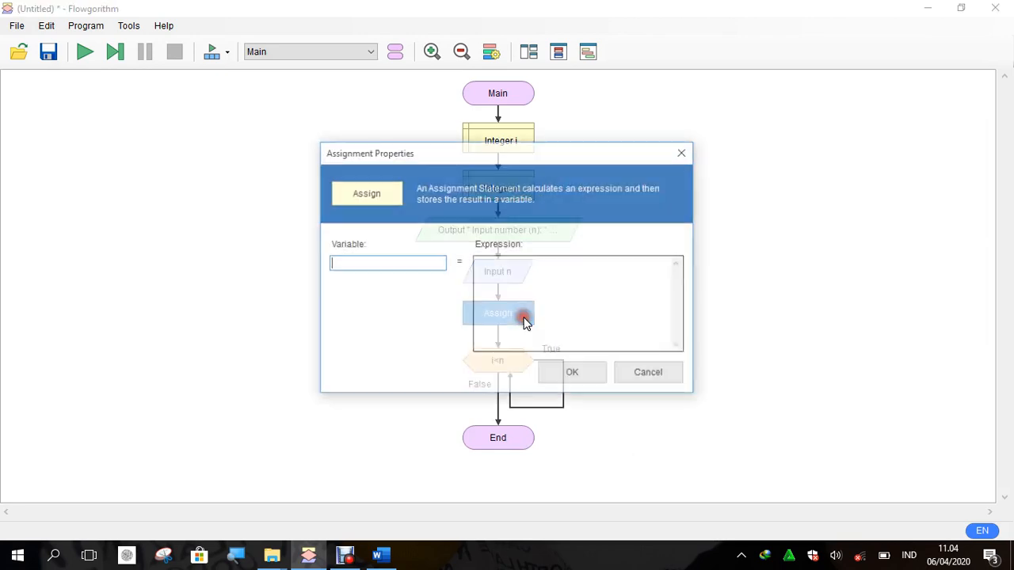
pyautogui.write('i')
pyautogui.click(576, 304)
pyautogui.write('0')
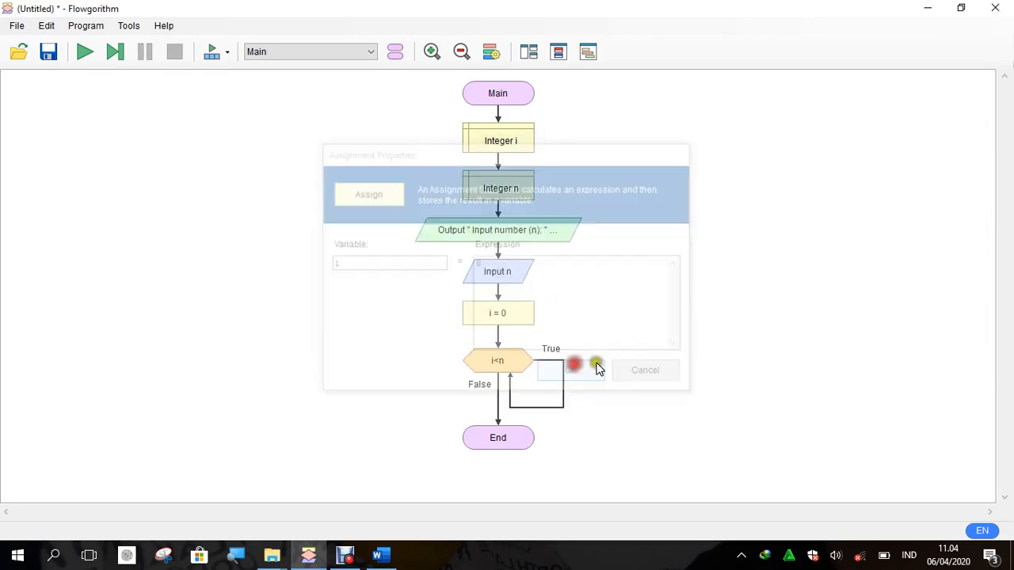
pyautogui.click(644, 370)
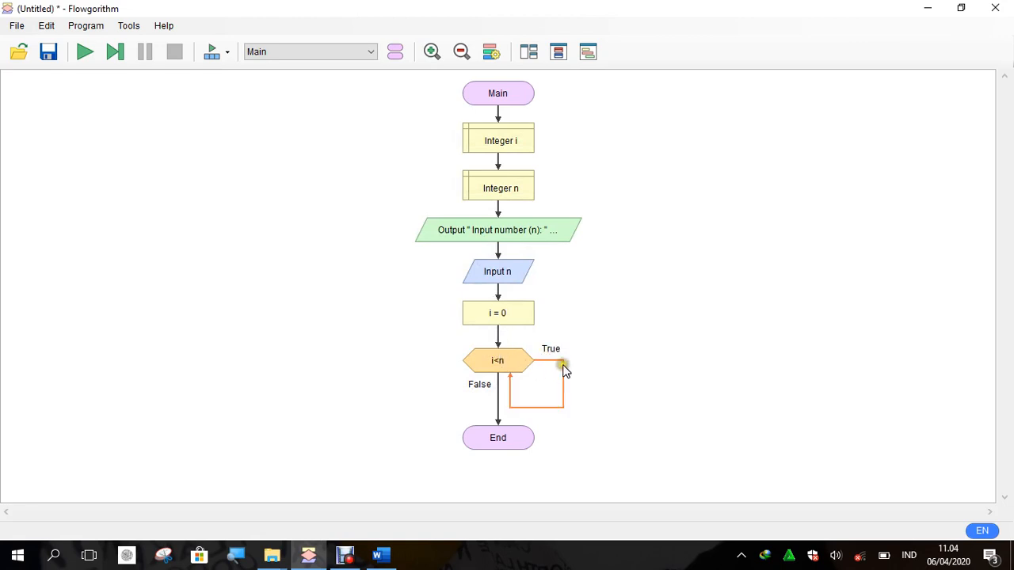
# Add an Assign step i = i+1 inside the loop's True branch
pyautogui.click(562, 363)
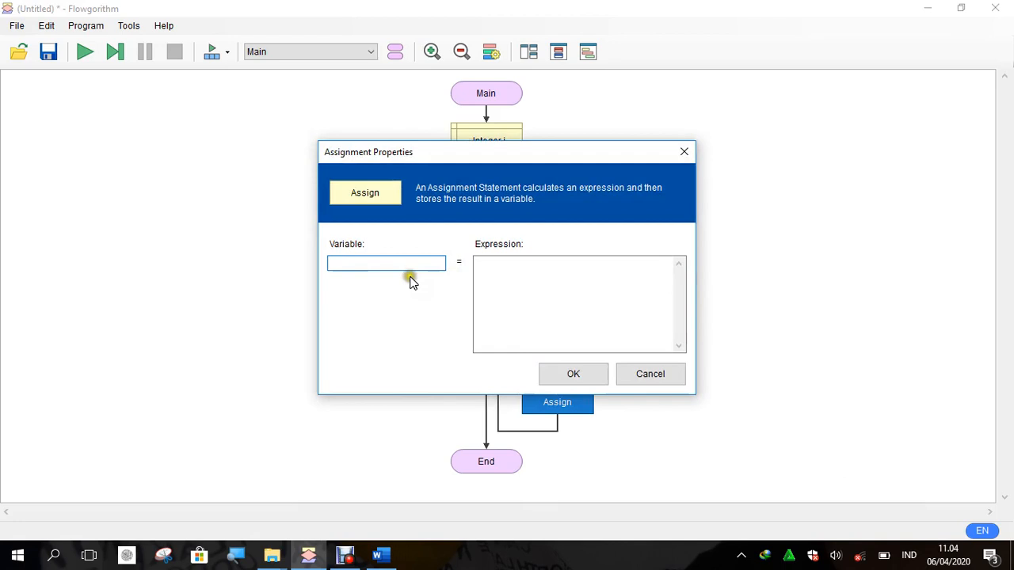
pyautogui.write('i')
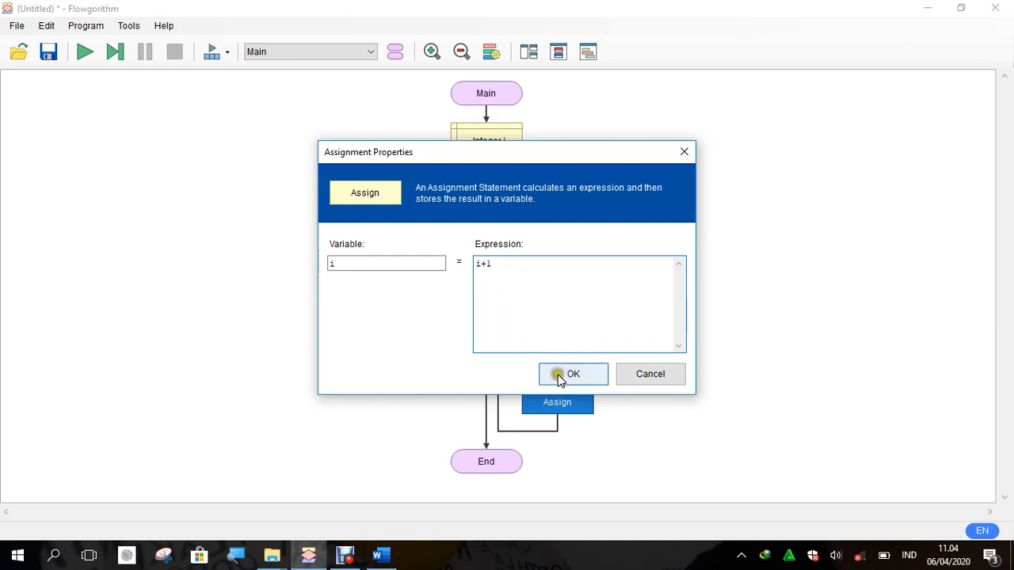
pyautogui.click(574, 373)
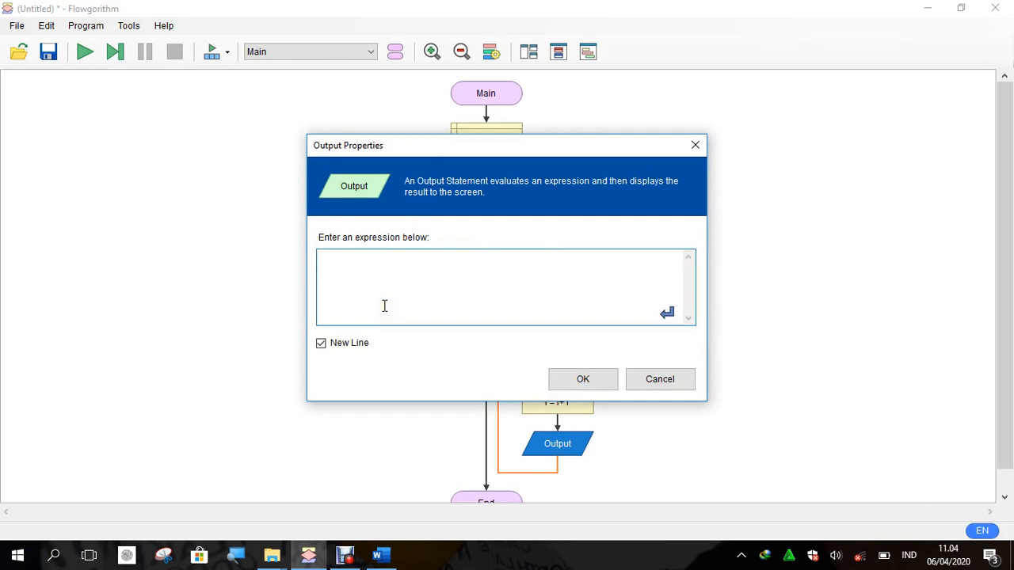
# Set the loop's Output expression to "The number: " & i and confirm
pyautogui.write('" The number')
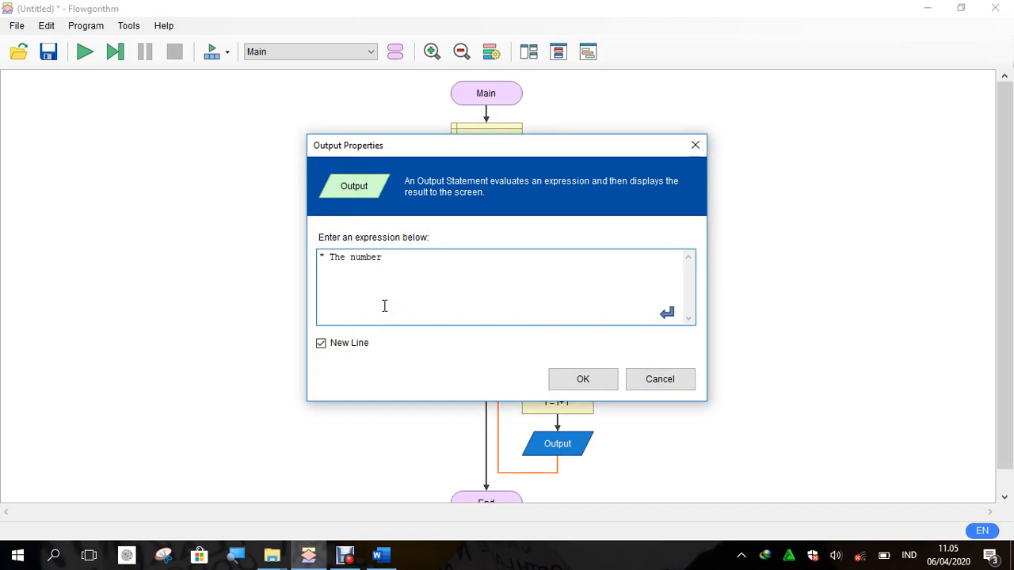
pyautogui.write(': "&')
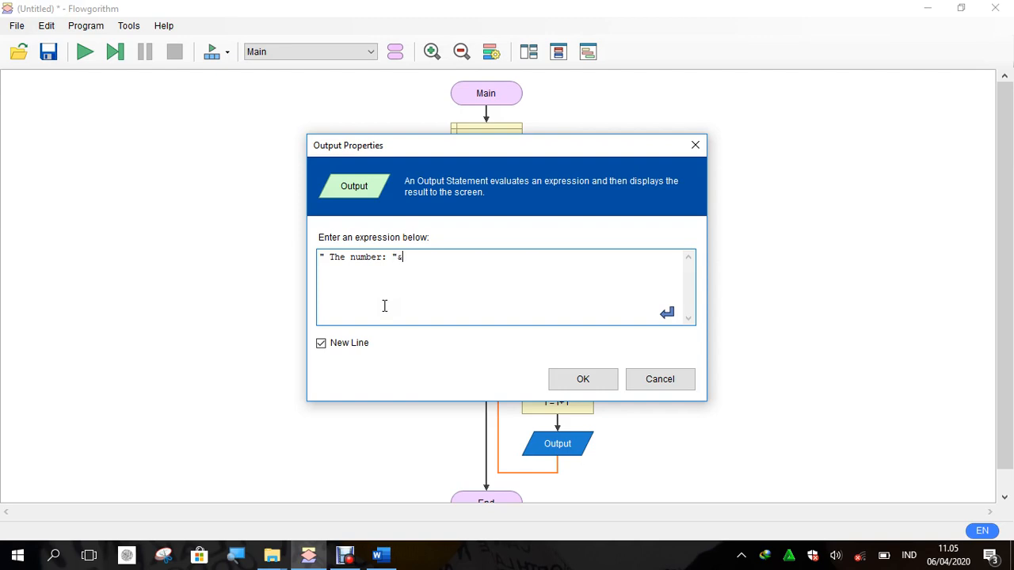
pyautogui.click(583, 378)
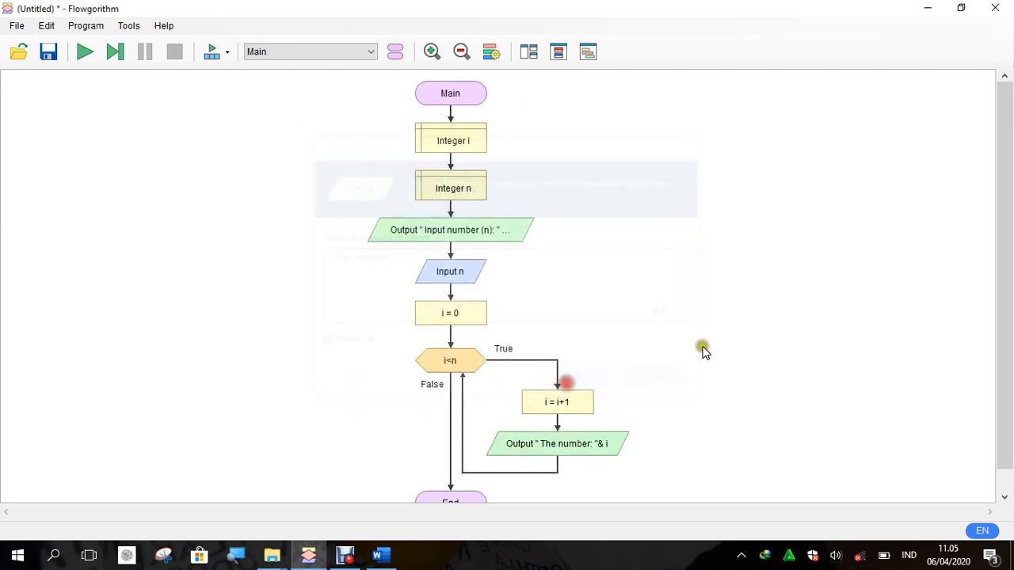
# Run the completed While-loop flowchart until it finishes
pyautogui.click(86, 51)
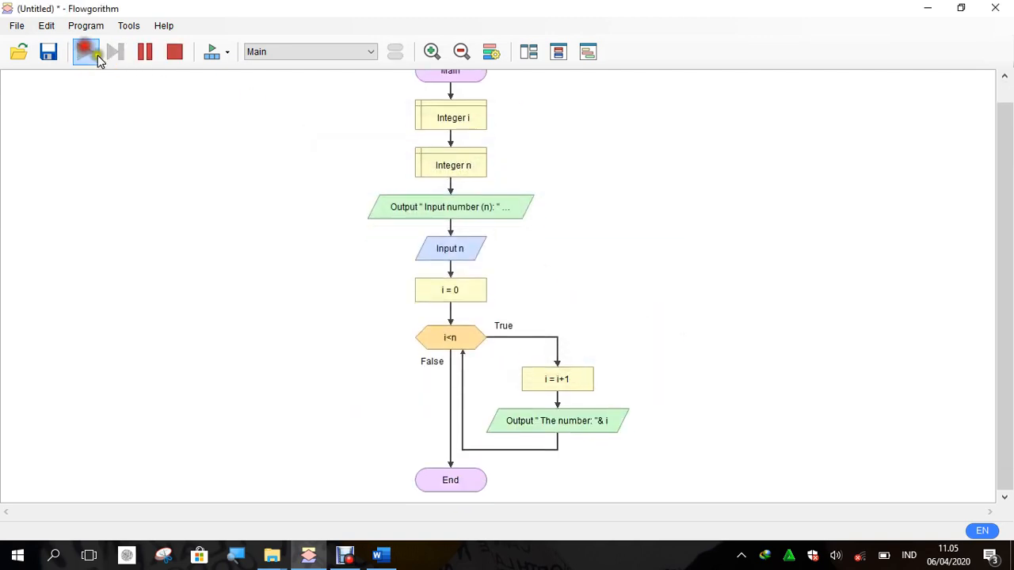
pyautogui.click(85, 50)
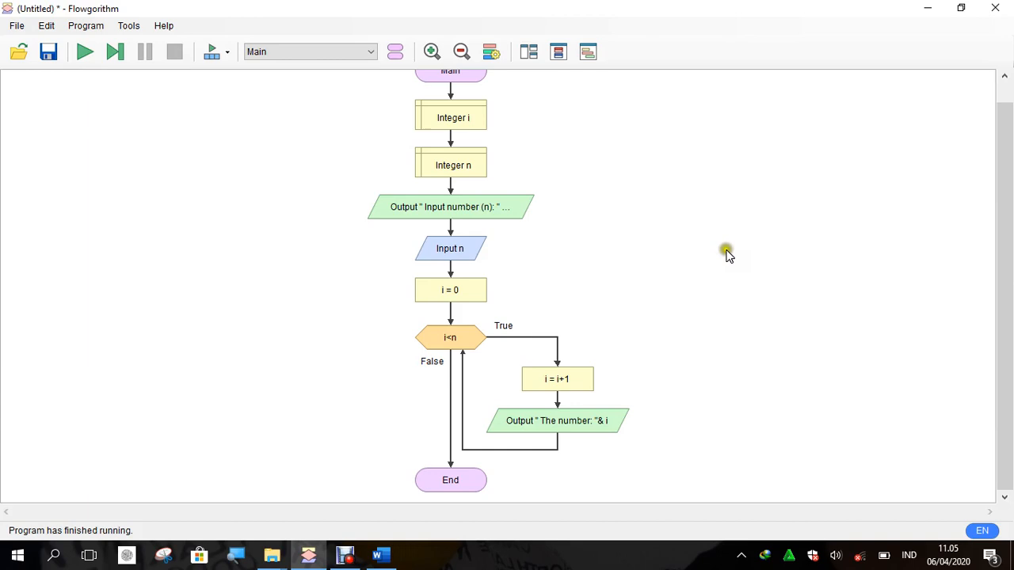
pyautogui.moveTo(551, 279)
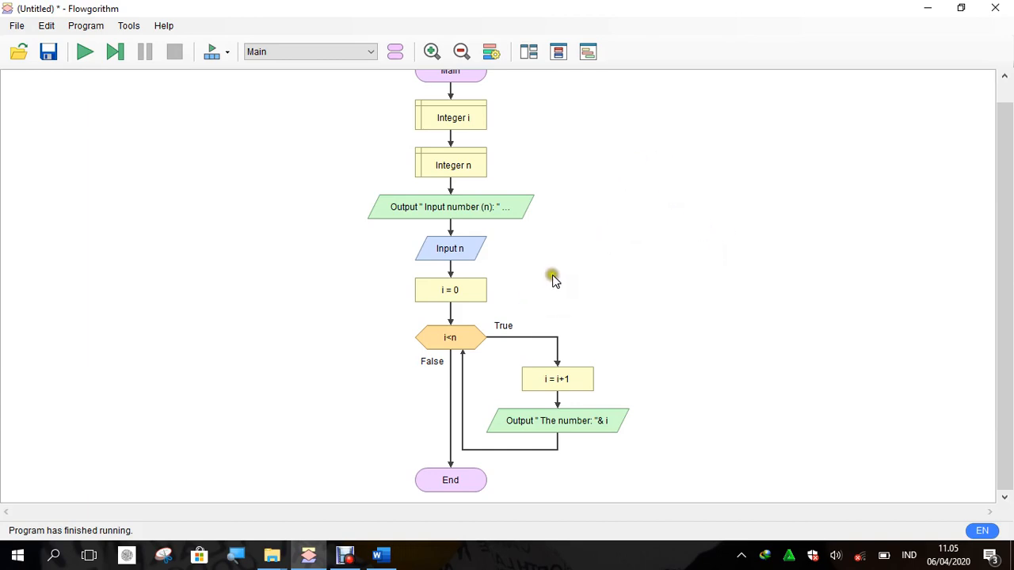
pyautogui.moveTo(425, 288)
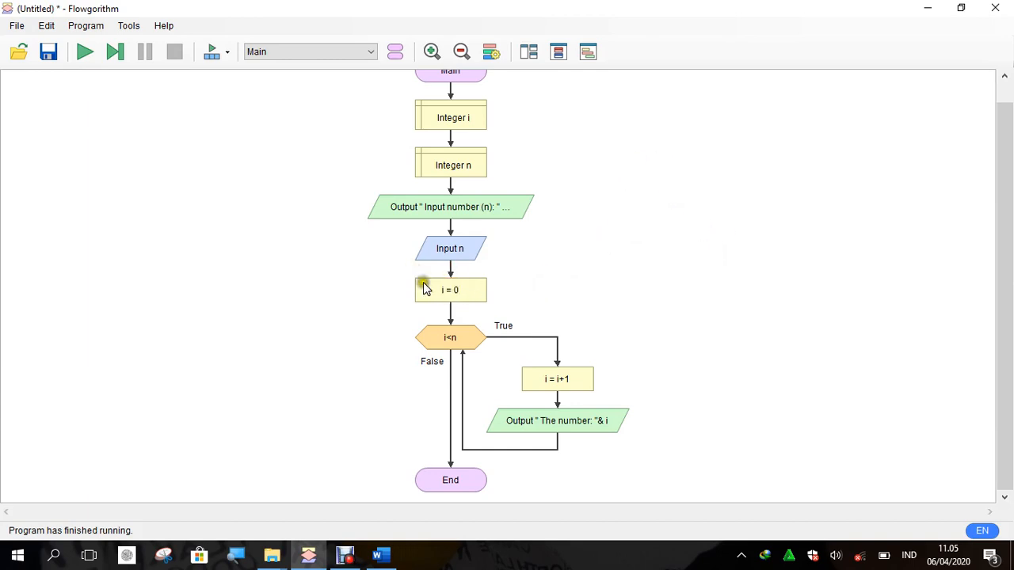
pyautogui.moveTo(576, 385)
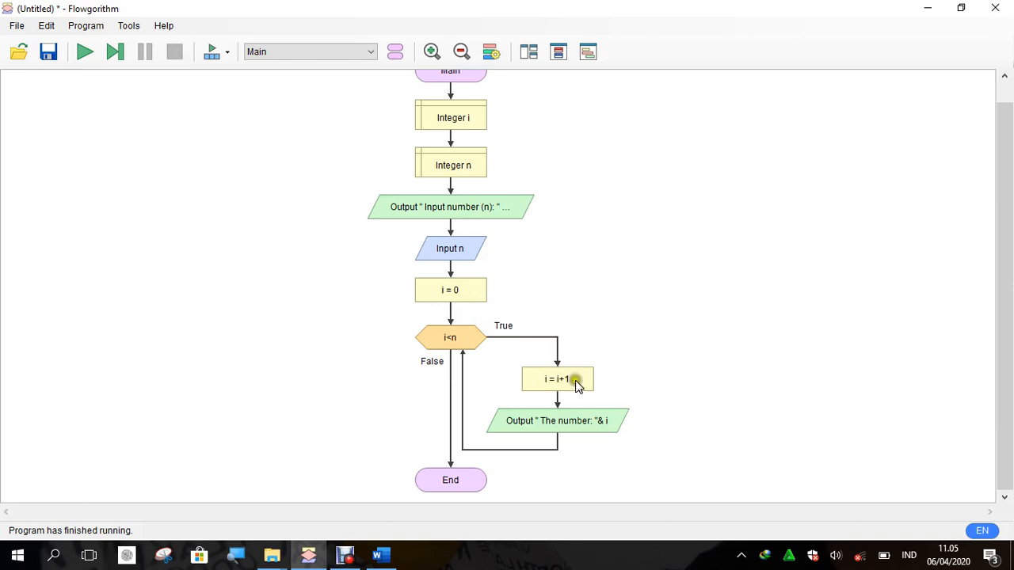
pyautogui.moveTo(588, 372)
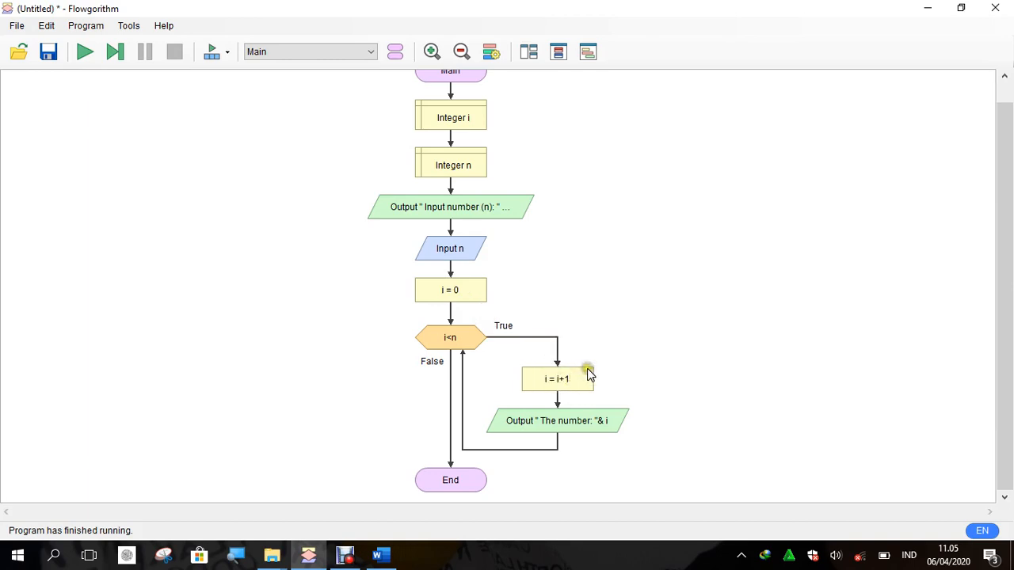
pyautogui.moveTo(491, 308)
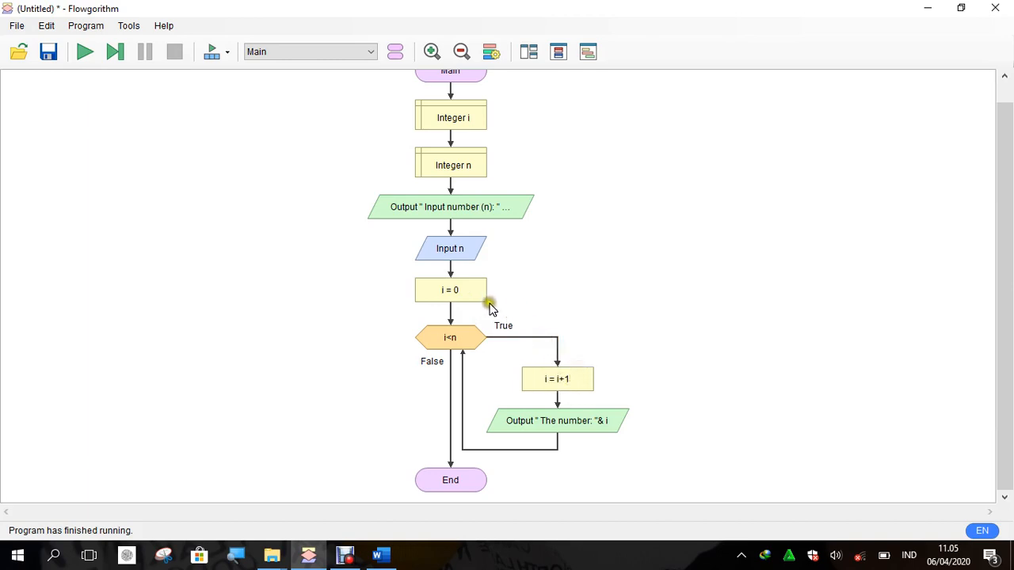
pyautogui.moveTo(444, 304)
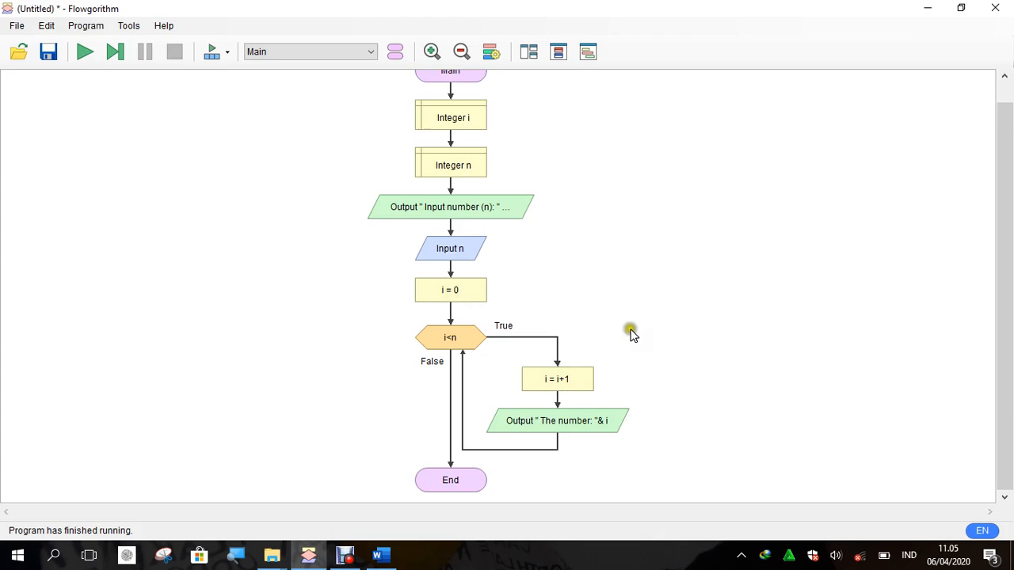
# Save the flowchart under the file name 06-01-while-looping
pyautogui.click(47, 51)
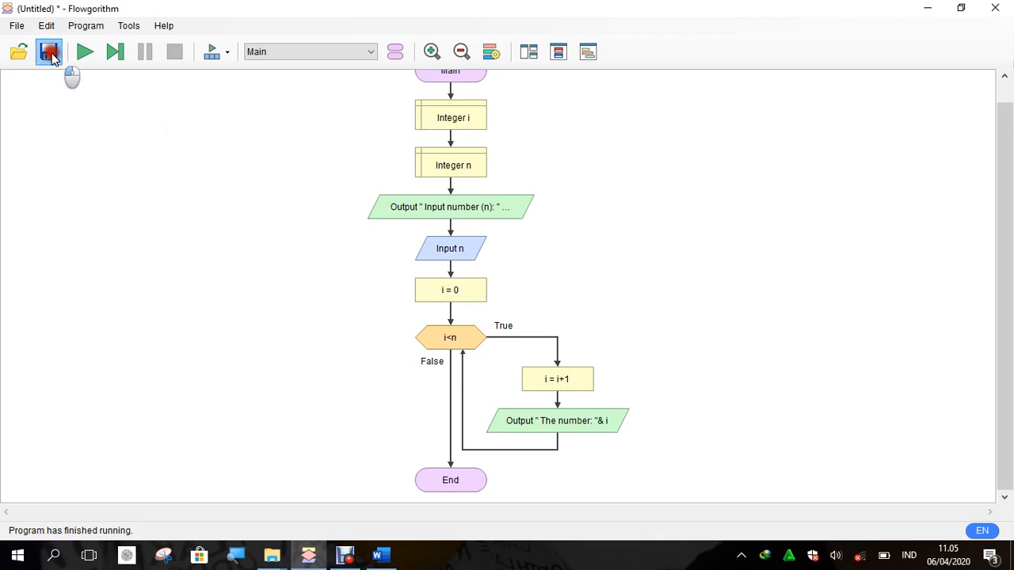
pyautogui.click(49, 51)
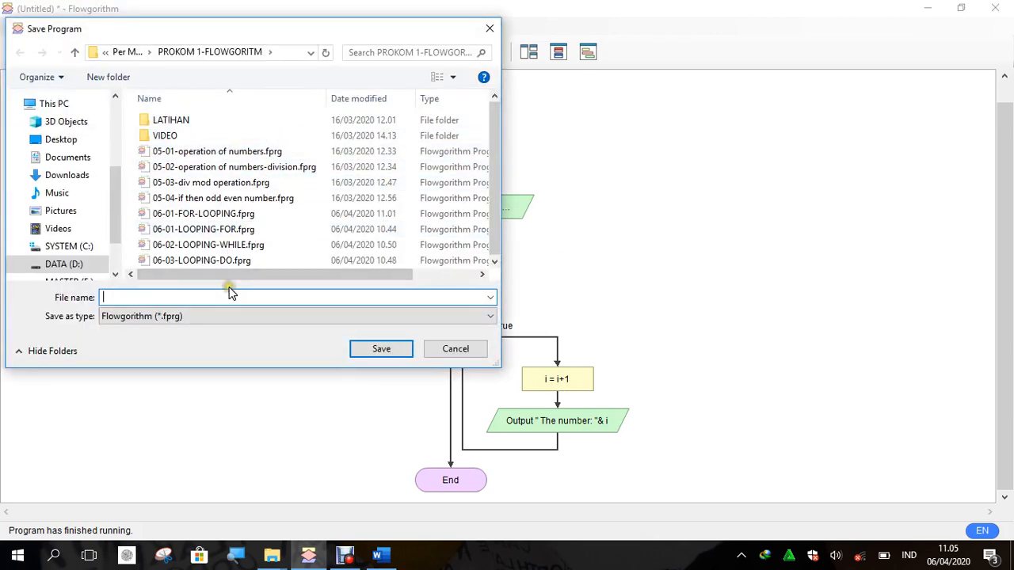
pyautogui.write('06-01-while-lo')
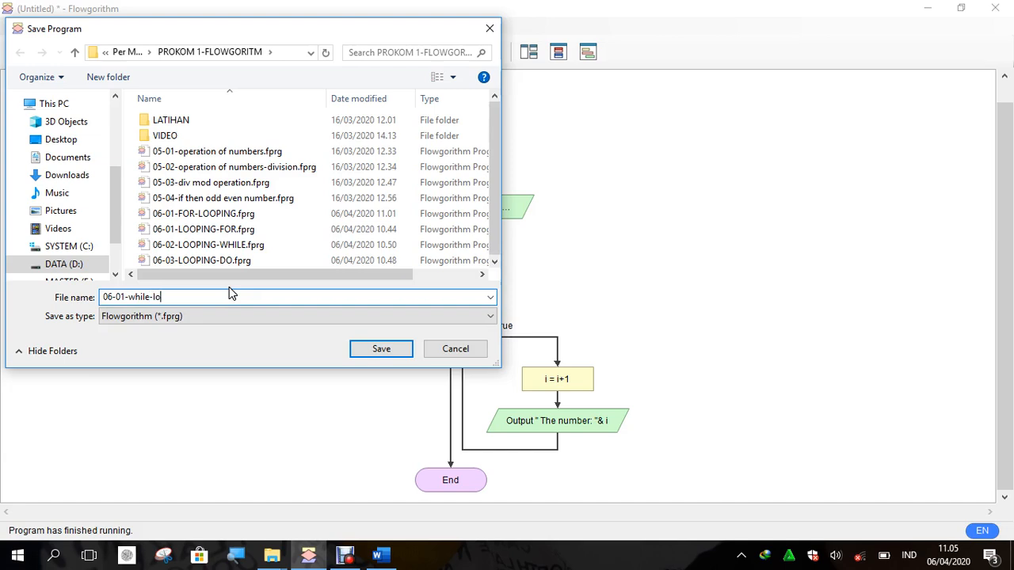
pyautogui.click(380, 349)
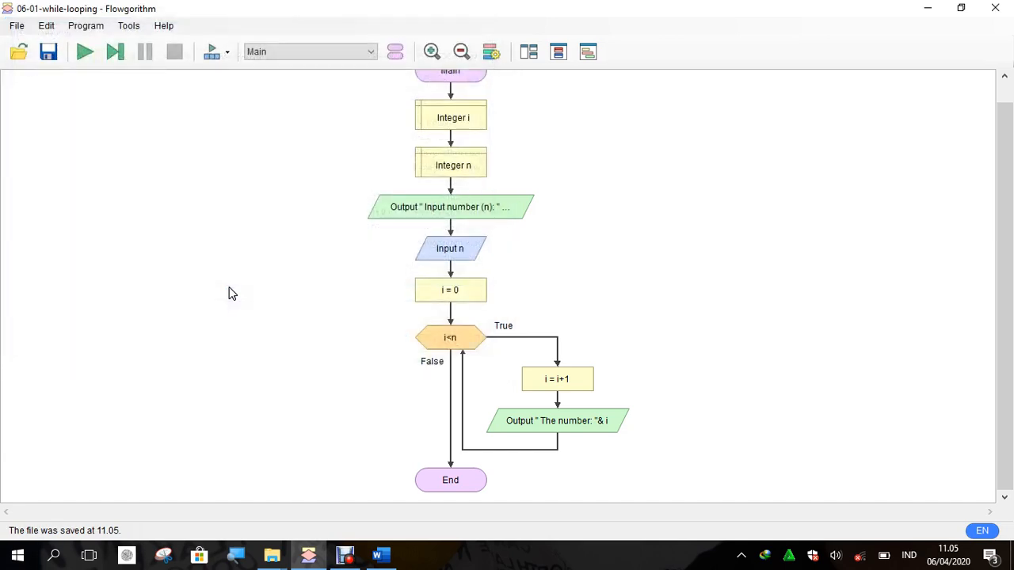